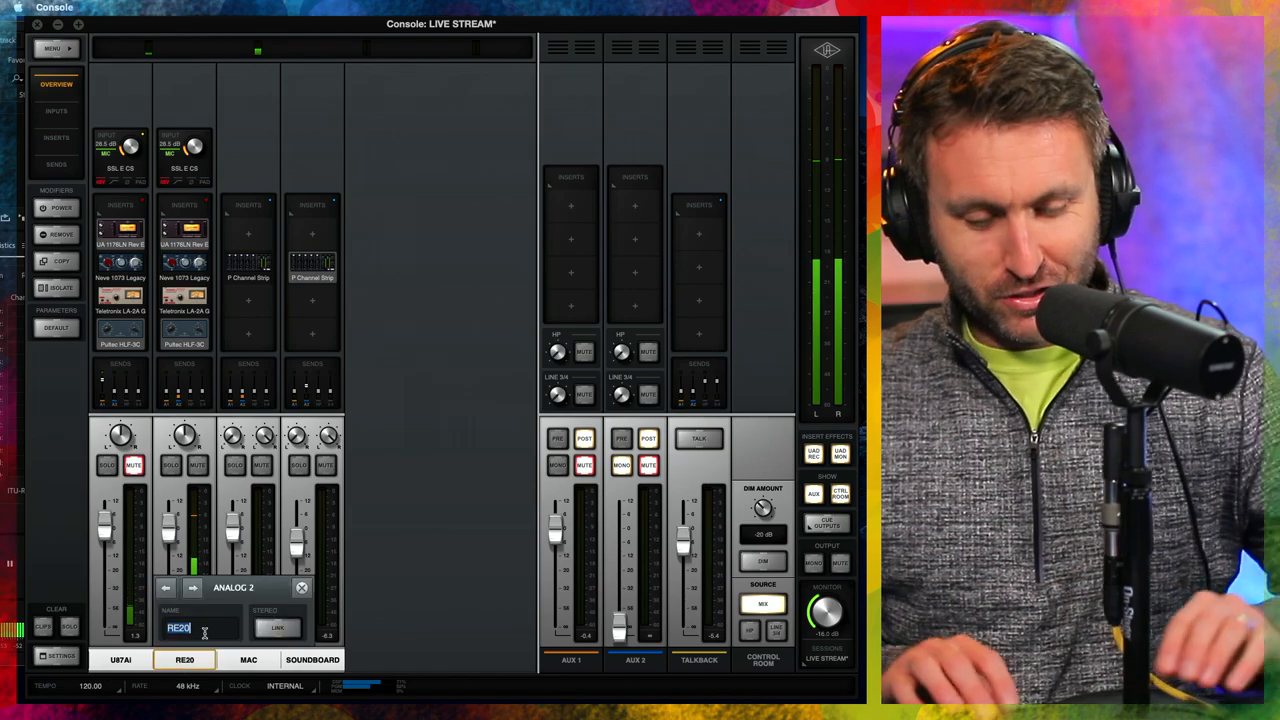
# Rename the RE20 input channel to 'SM7B'.
pyautogui.write('SM7B')
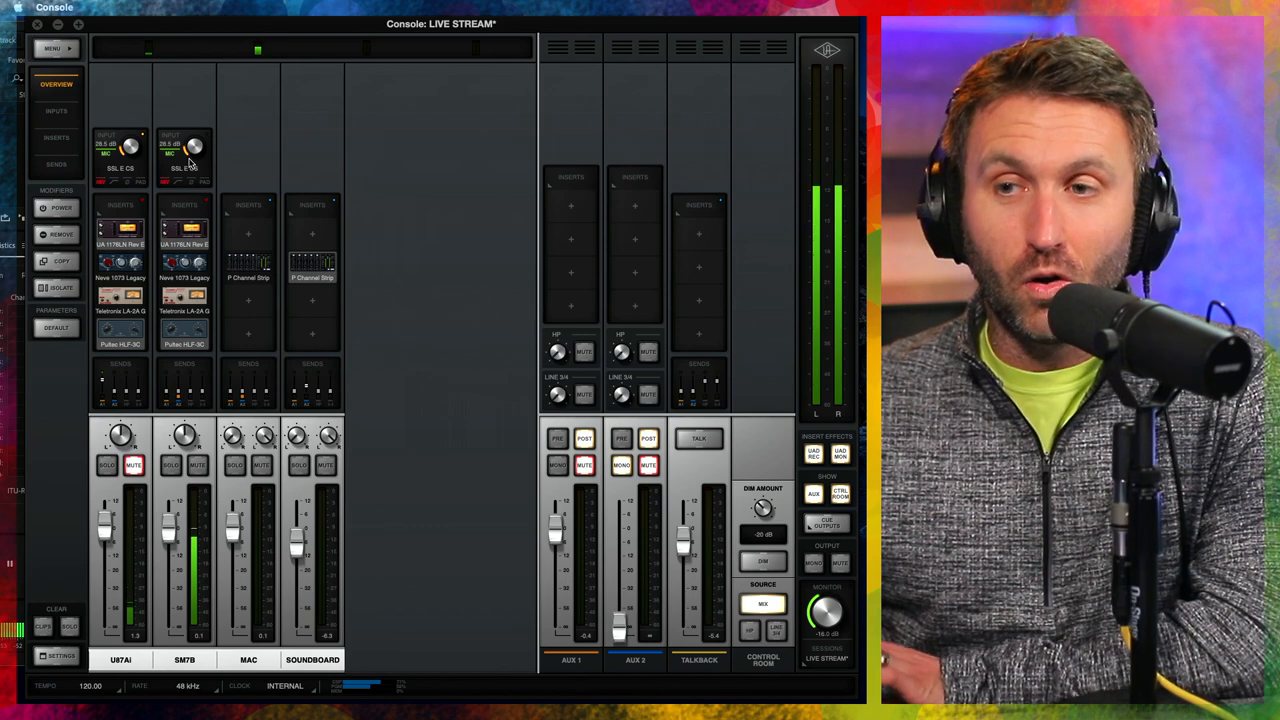
pyautogui.click(184, 167)
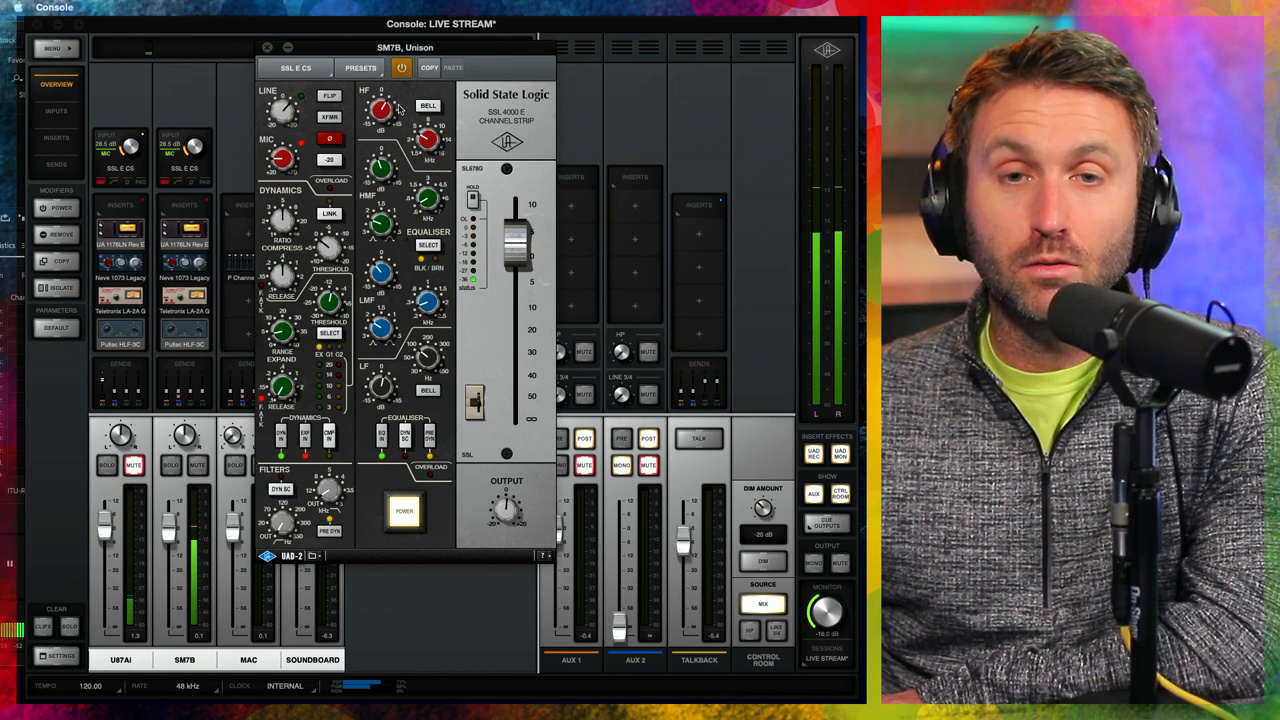
pyautogui.moveTo(450, 208)
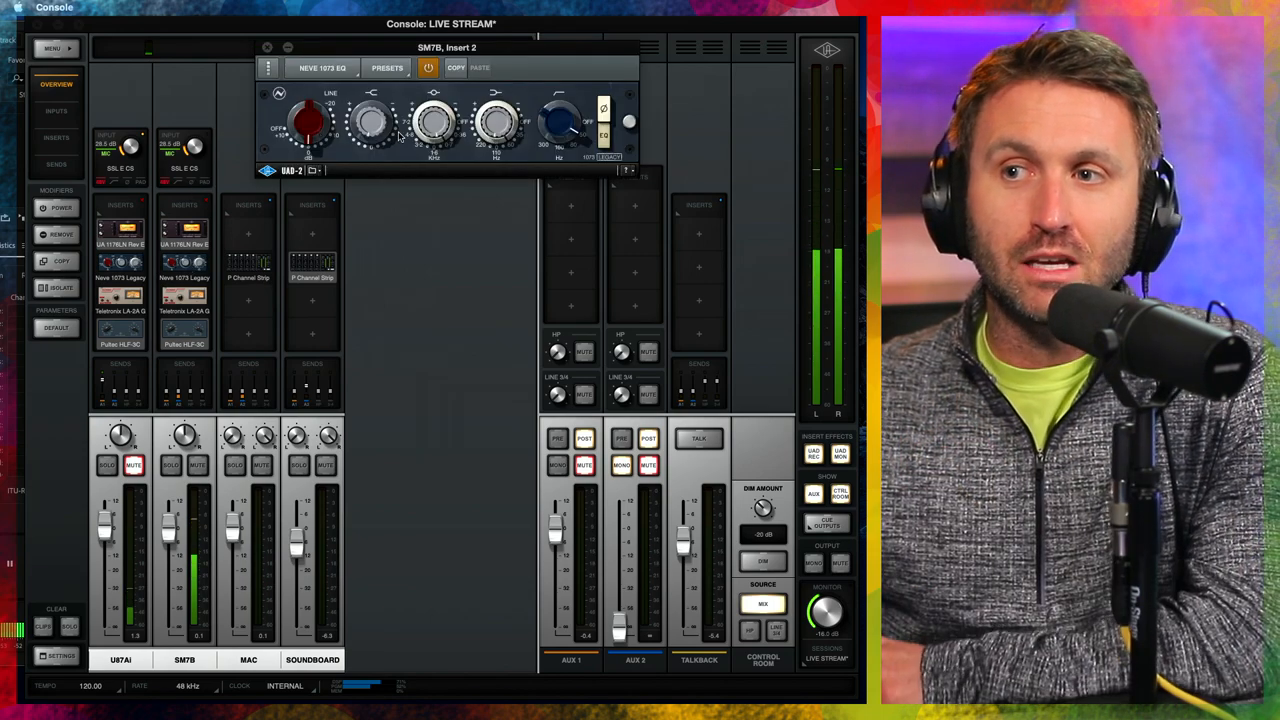
pyautogui.moveTo(290, 157)
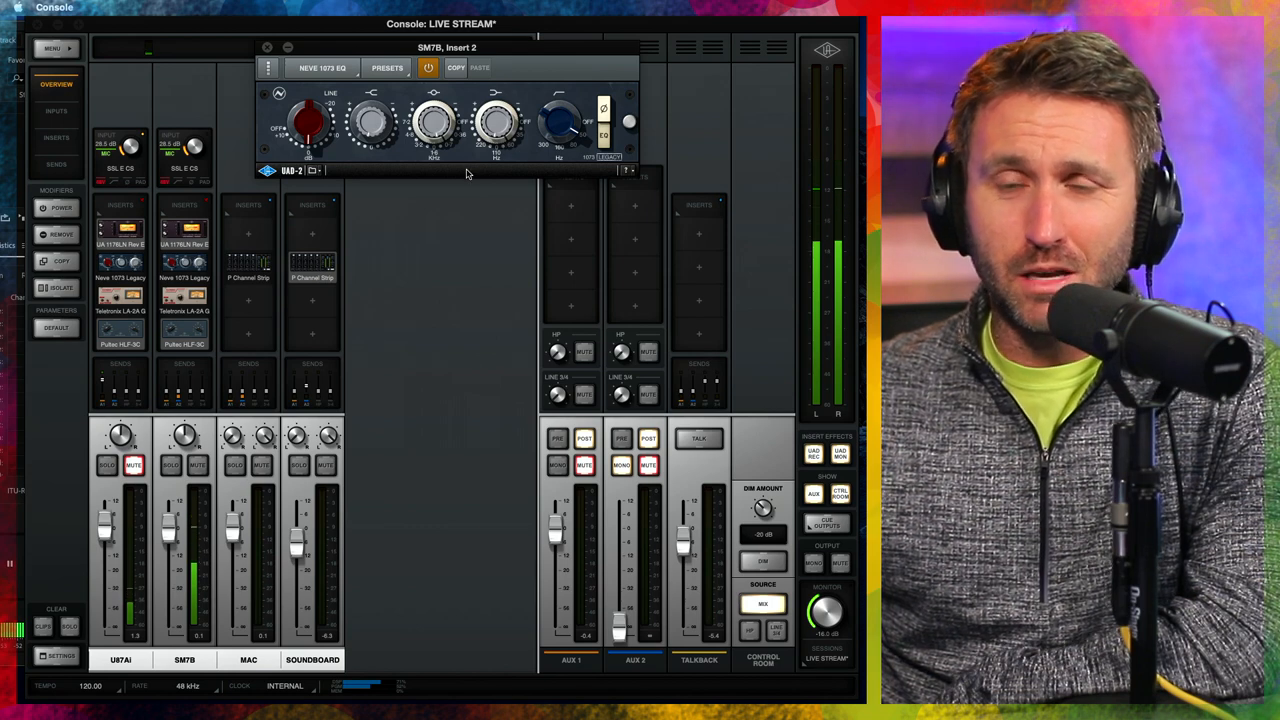
pyautogui.moveTo(560, 135)
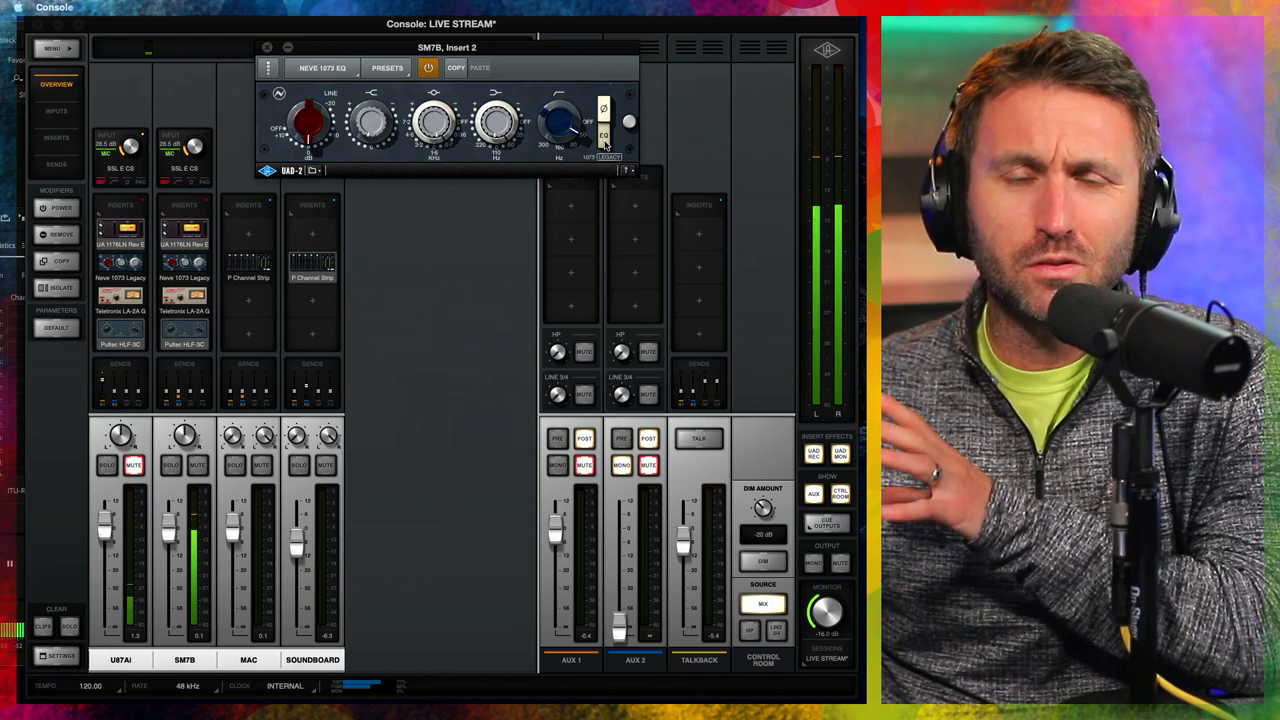
pyautogui.click(267, 47)
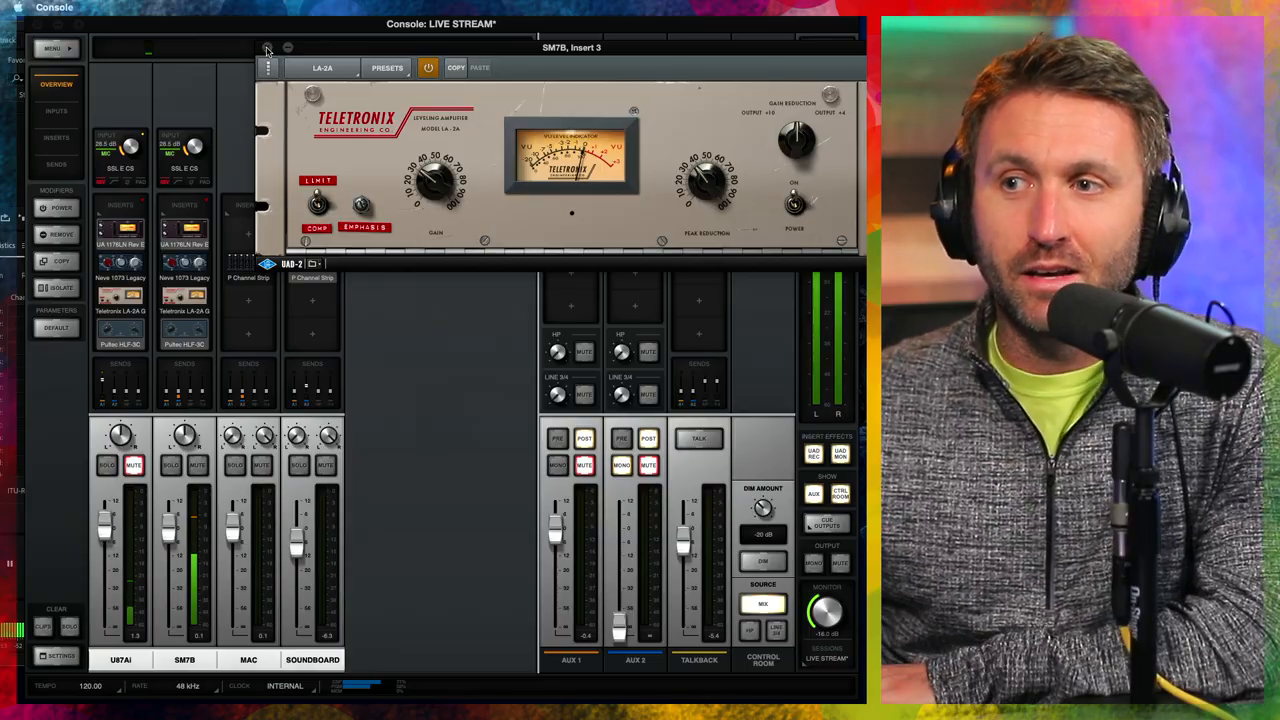
# Close the LA-2A compressor editor on the SM7B channel.
pyautogui.click(268, 47)
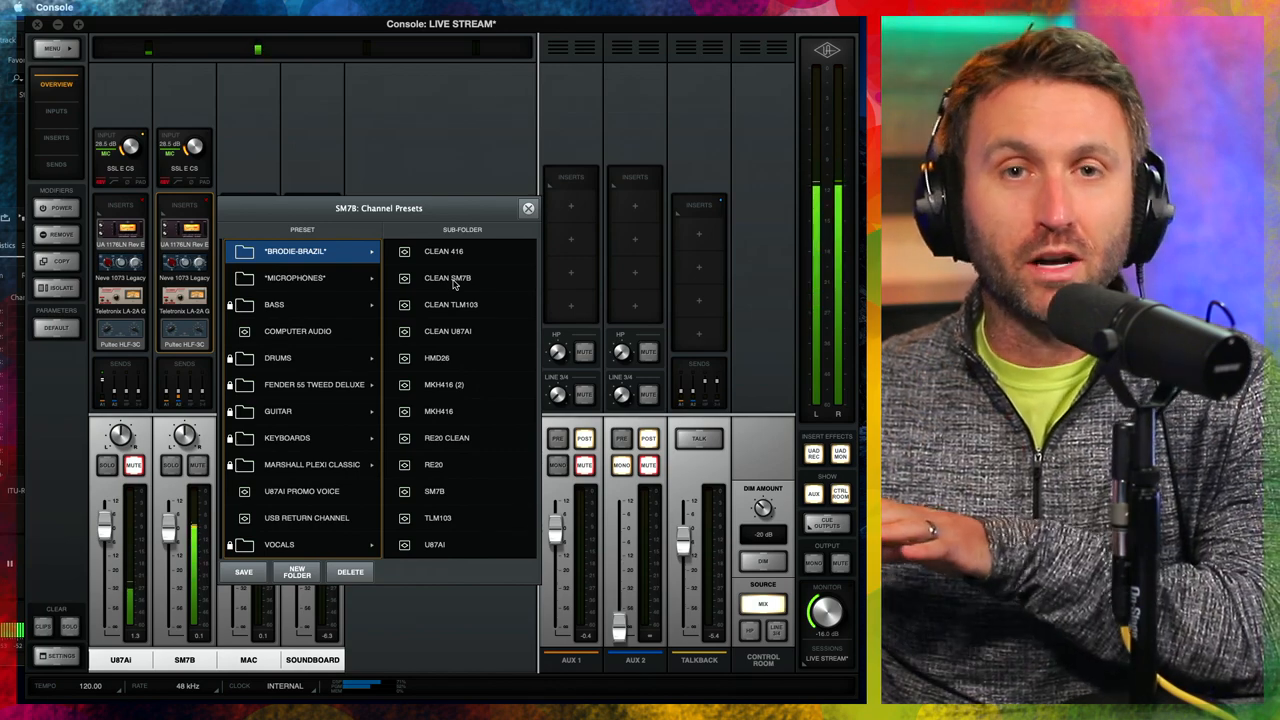
# Load the CLEAN SM7B channel preset, adding a CL 1B compressor insert.
pyautogui.click(447, 277)
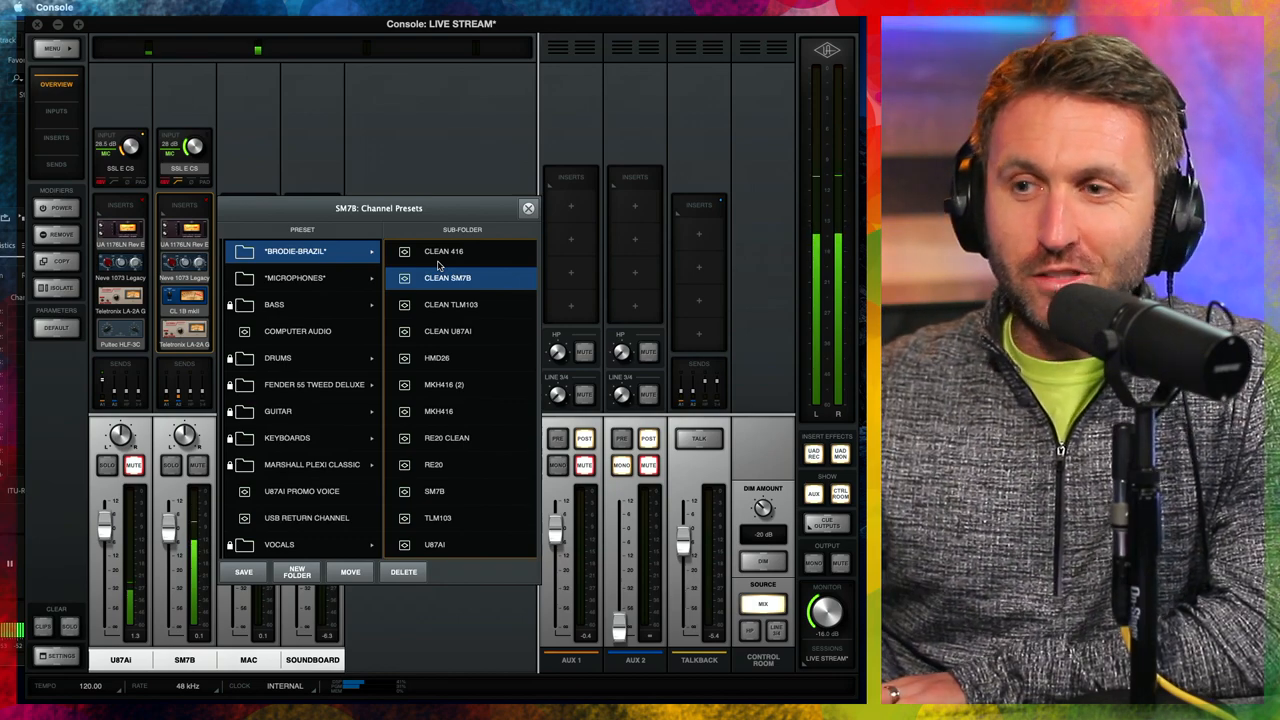
pyautogui.moveTo(427, 310)
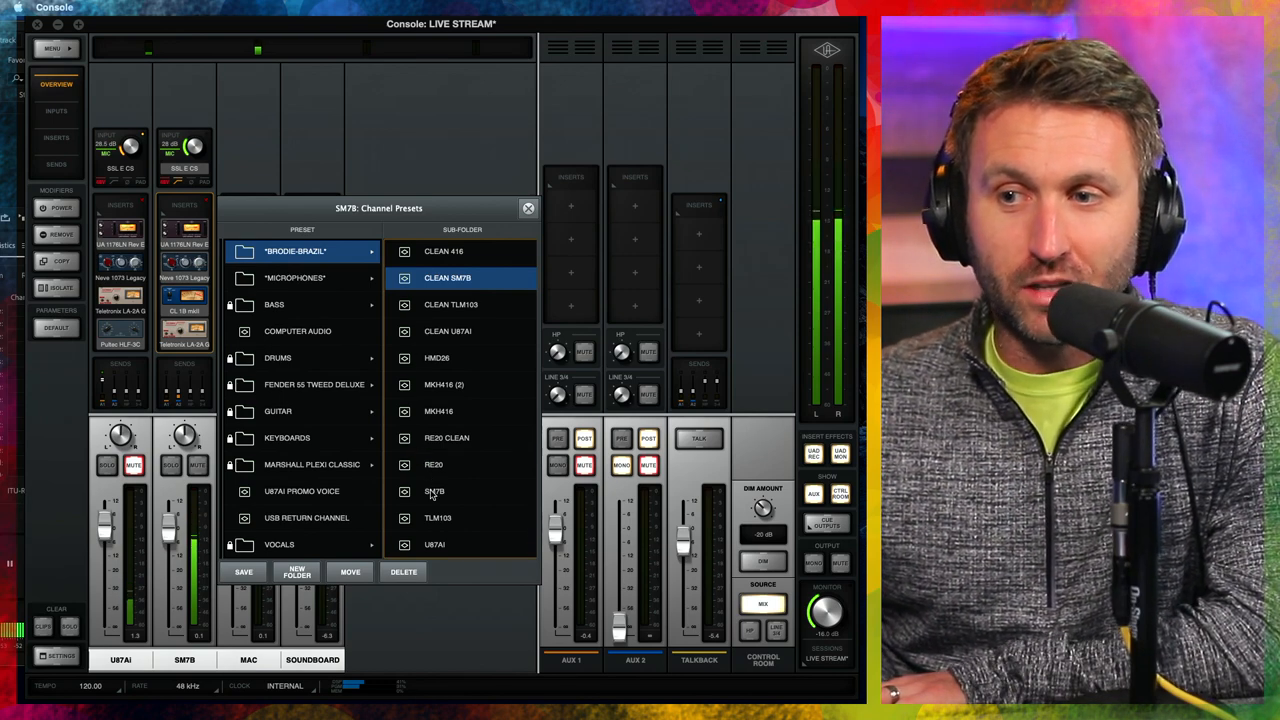
# Load the SM7B preset with LA-2A and Pultec, and close Channel Presets.
pyautogui.click(435, 491)
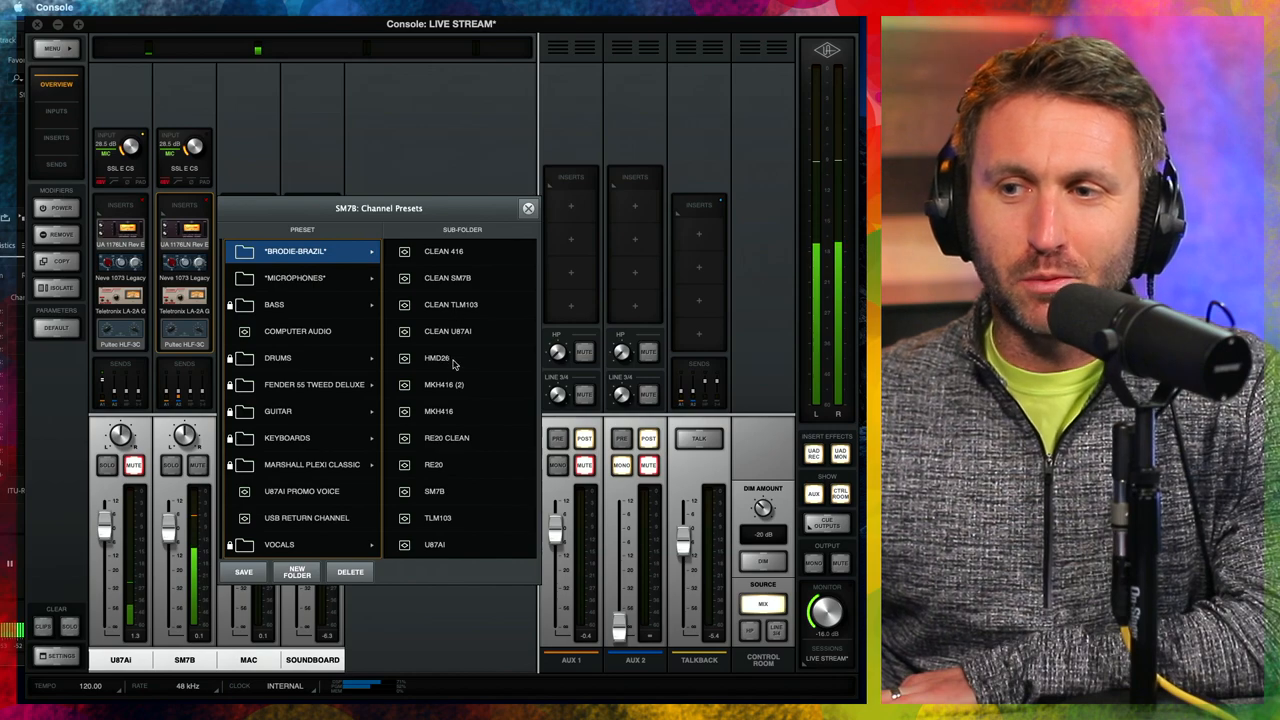
pyautogui.click(528, 208)
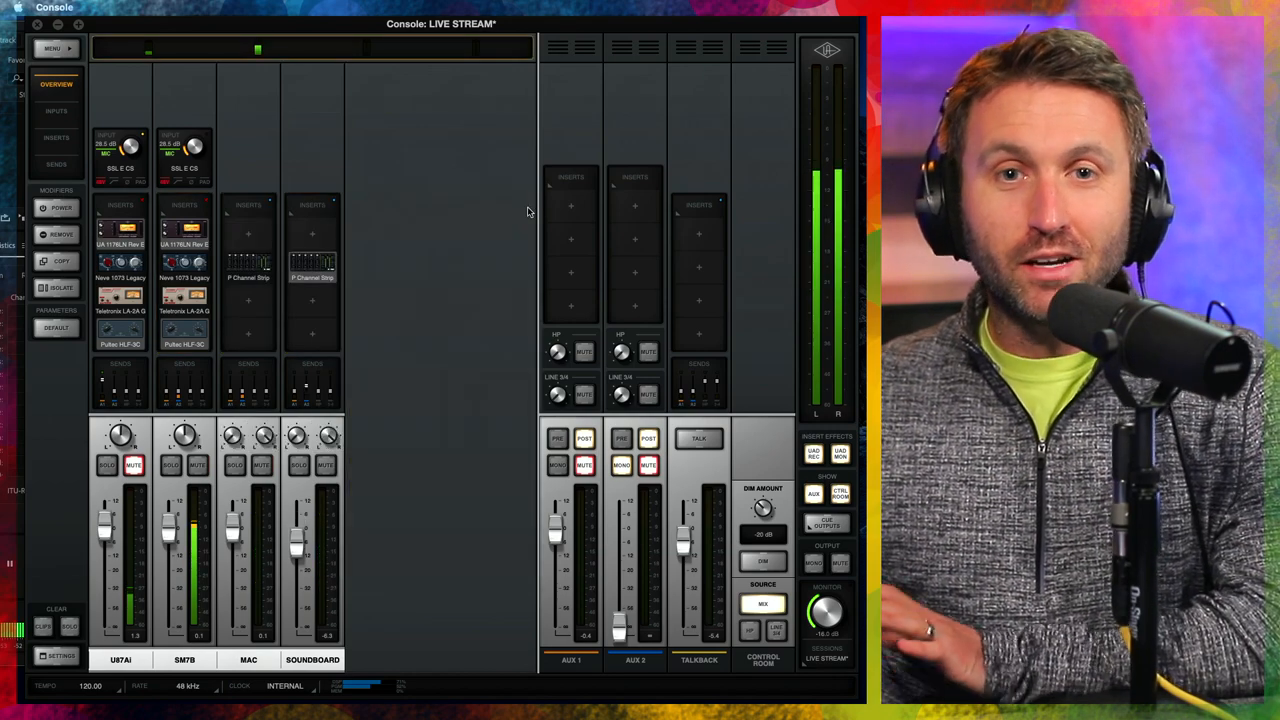